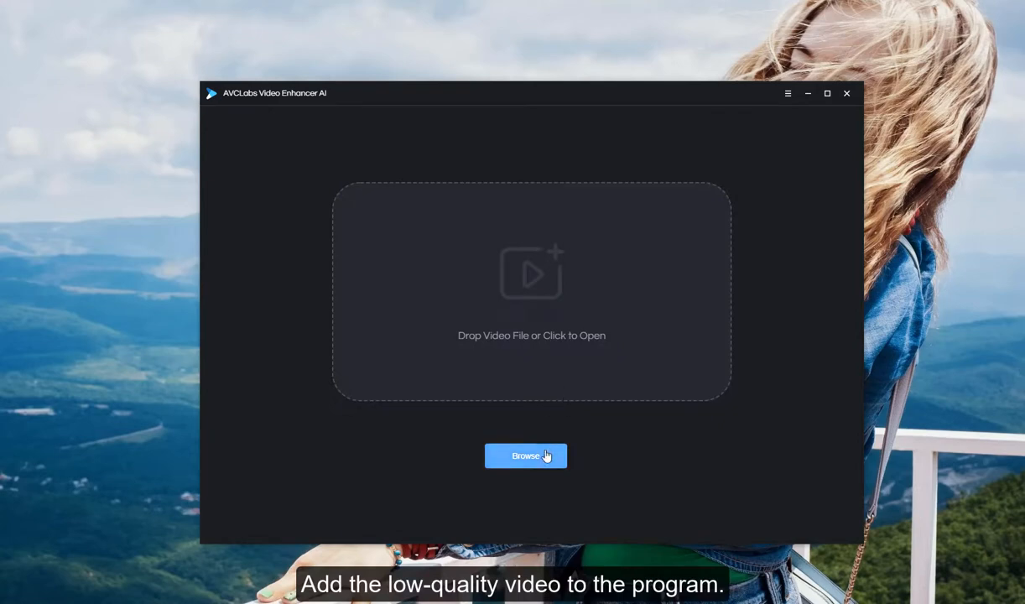
- Load the low-resolution race-car clip 2.mp4 from the media\video folder
left_click(527, 456)
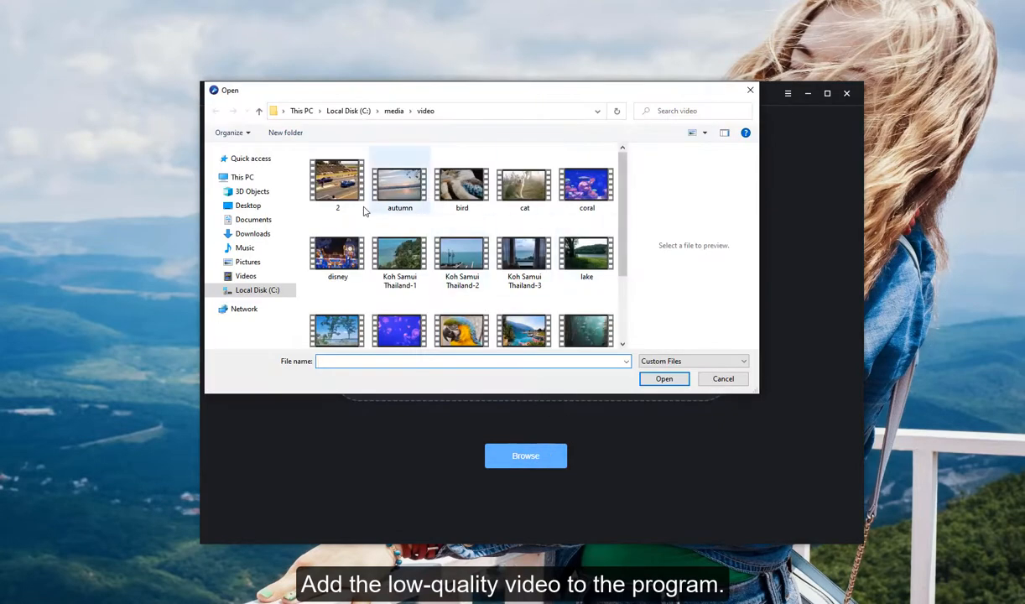
left_click(722, 379)
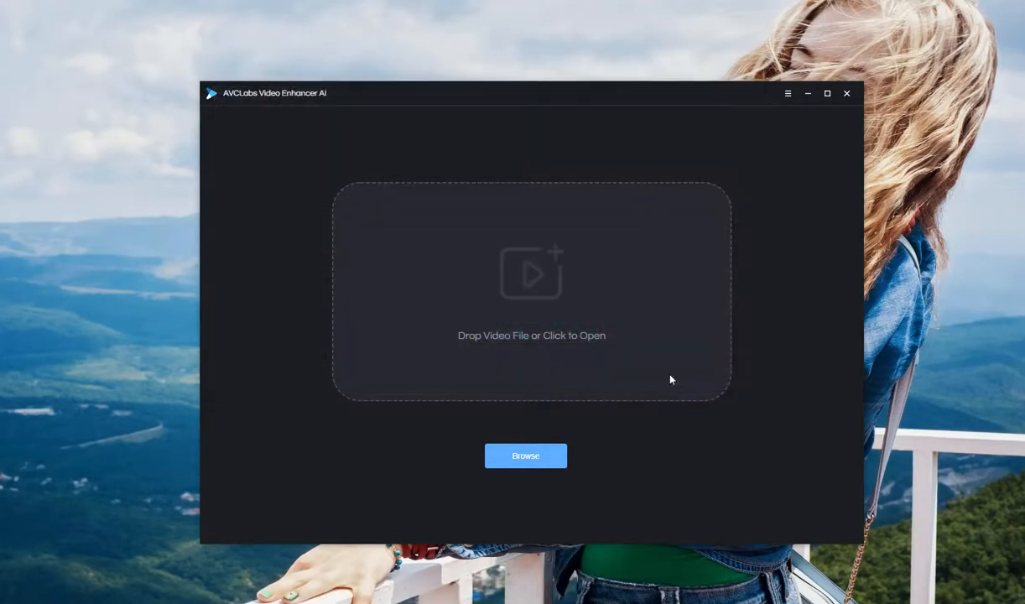
left_click(525, 456)
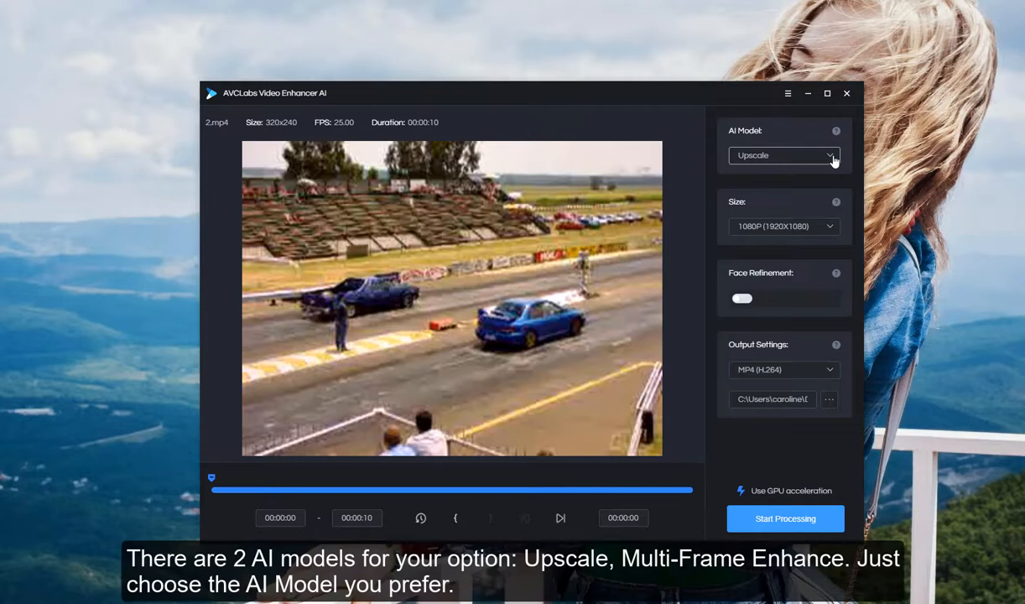
left_click(784, 154)
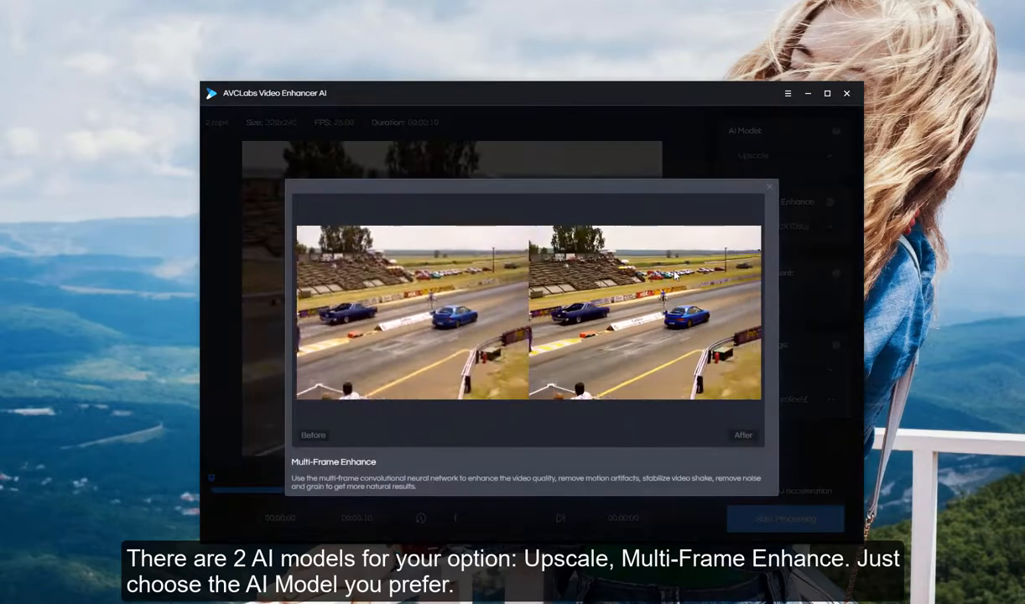
left_click(769, 187)
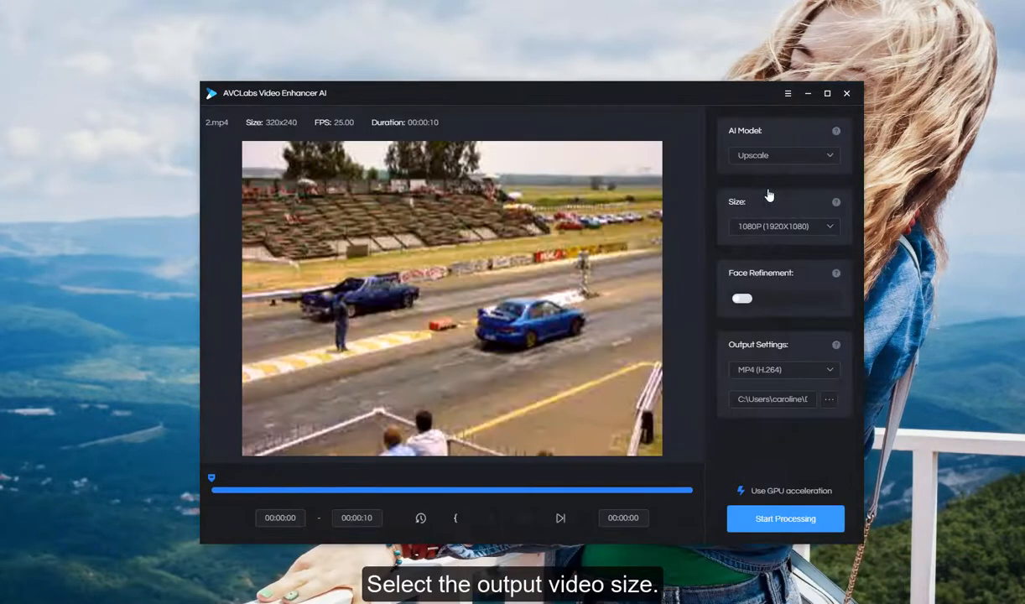
left_click(785, 225)
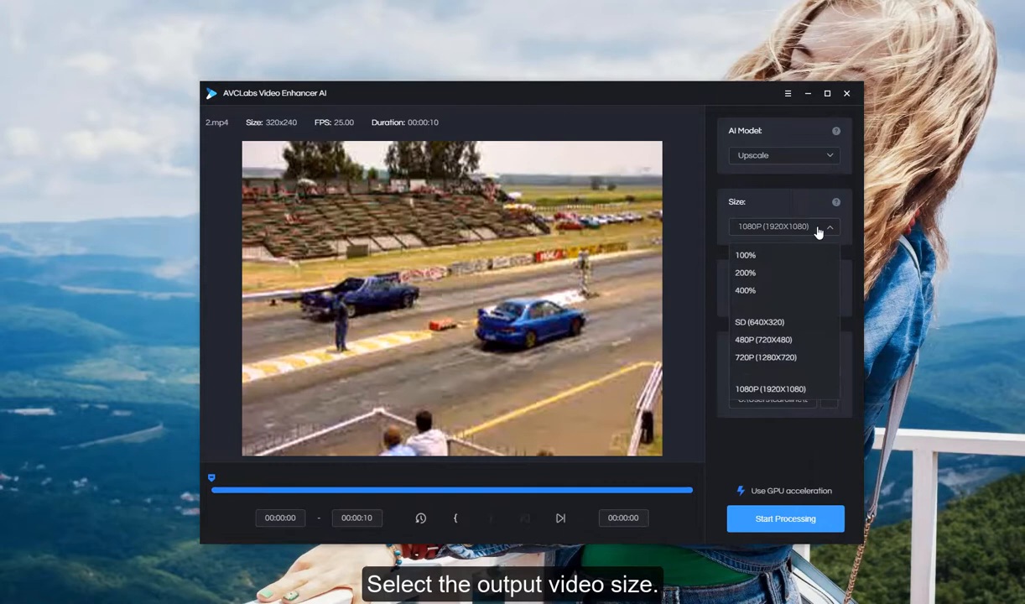
mouse_move(764, 339)
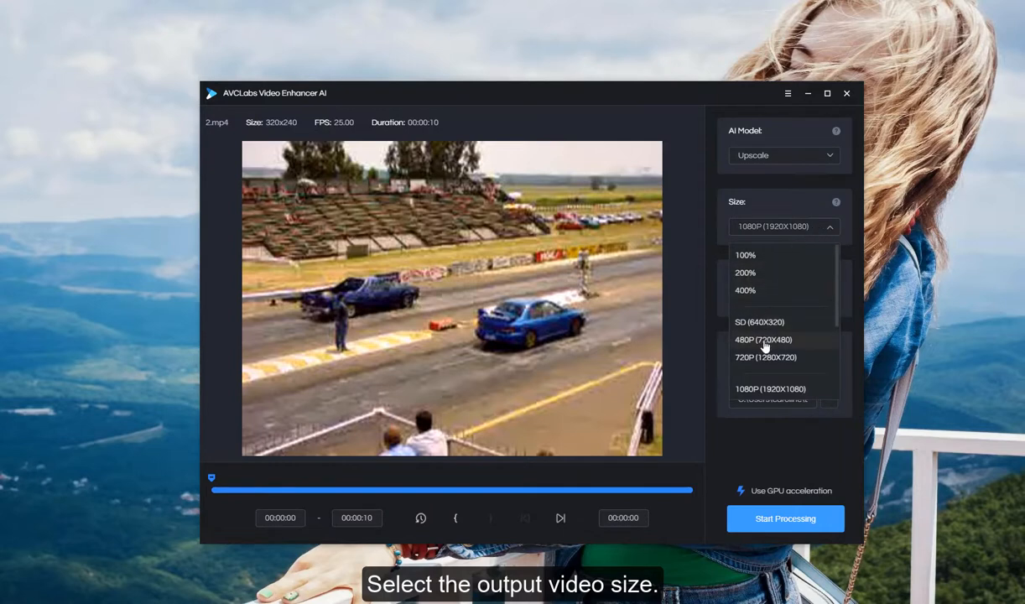
scroll("down", 3)
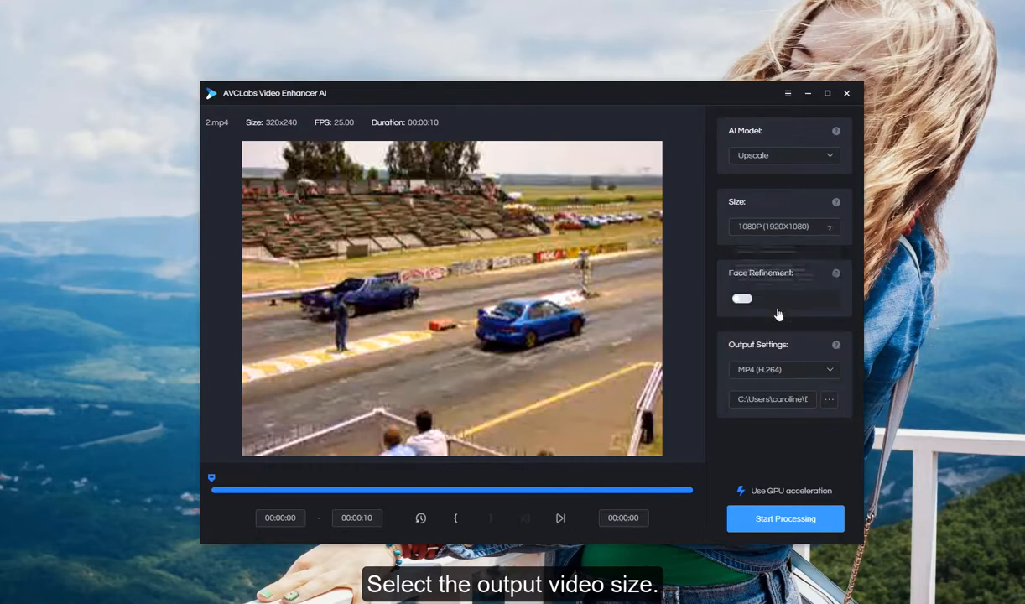
left_click(785, 369)
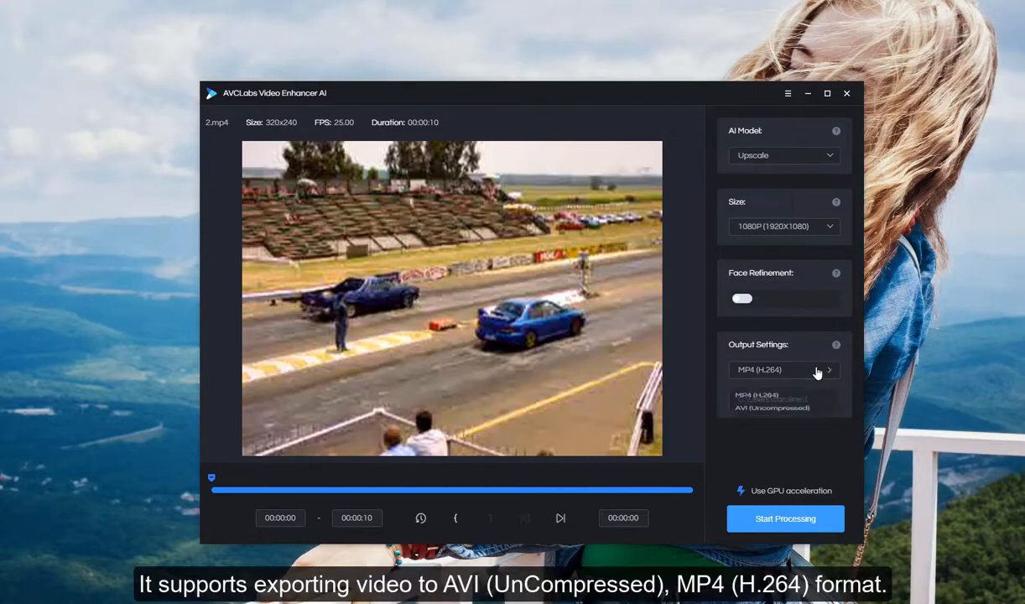
left_click(786, 370)
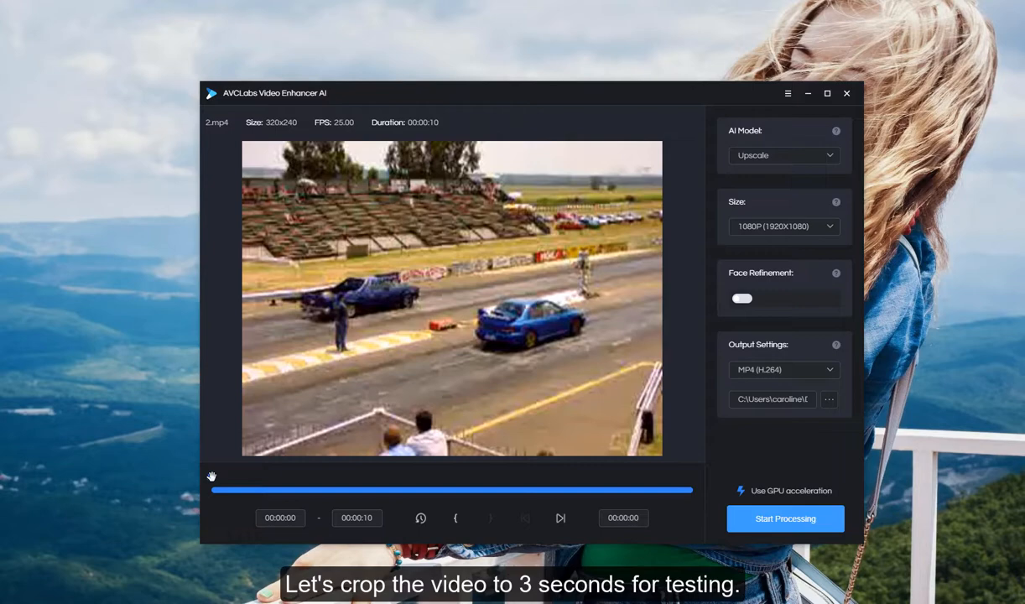
- Trim the clip to end at 00:00:03 and start upscaling it
left_click_drag(212, 490, 309, 490)
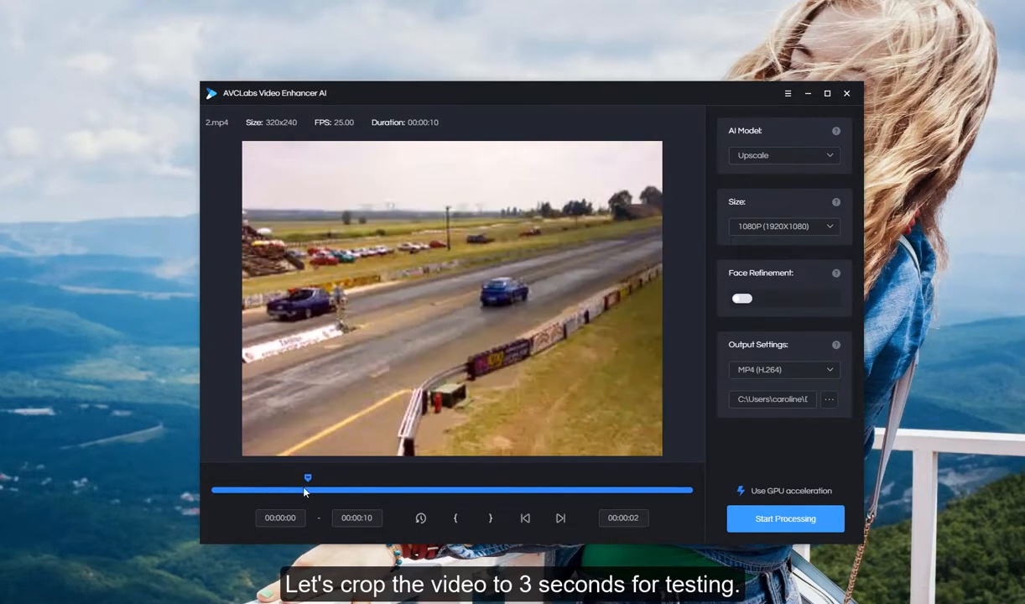
left_click_drag(309, 479, 356, 478)
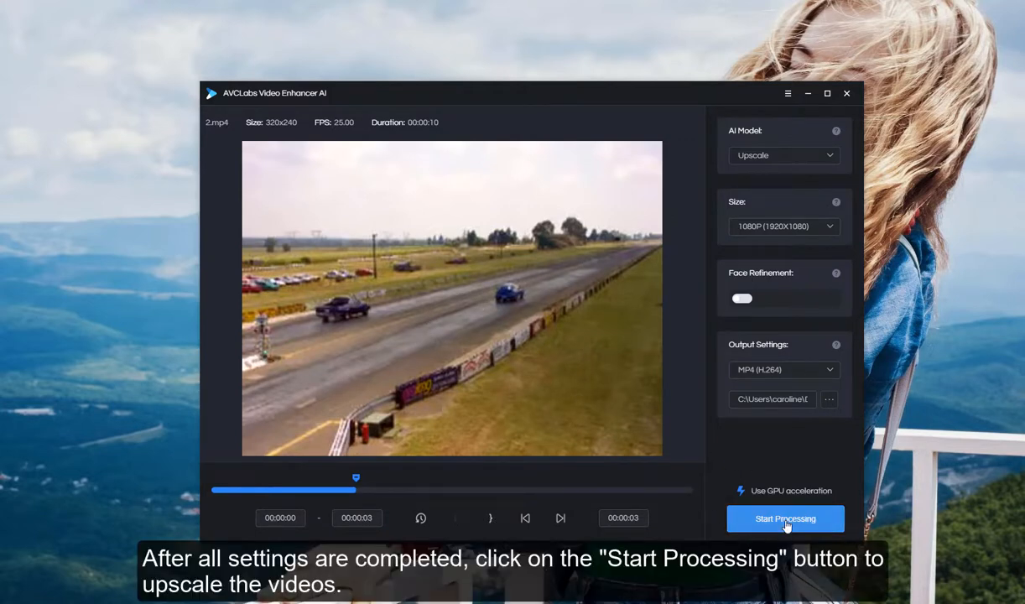
left_click(785, 519)
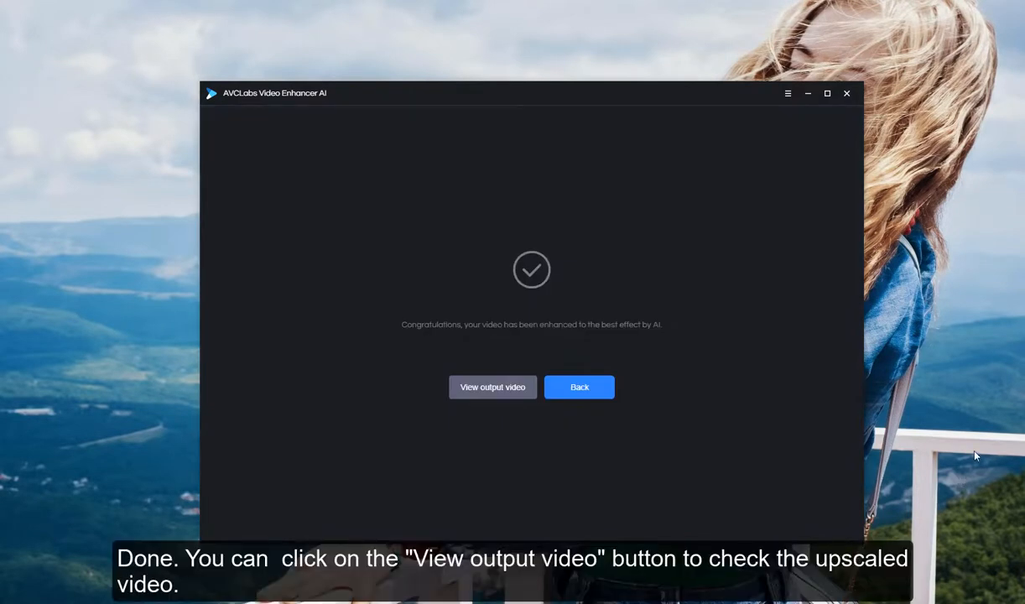
- View the output folder and select the 2_FAST_1080P result file
left_click(494, 386)
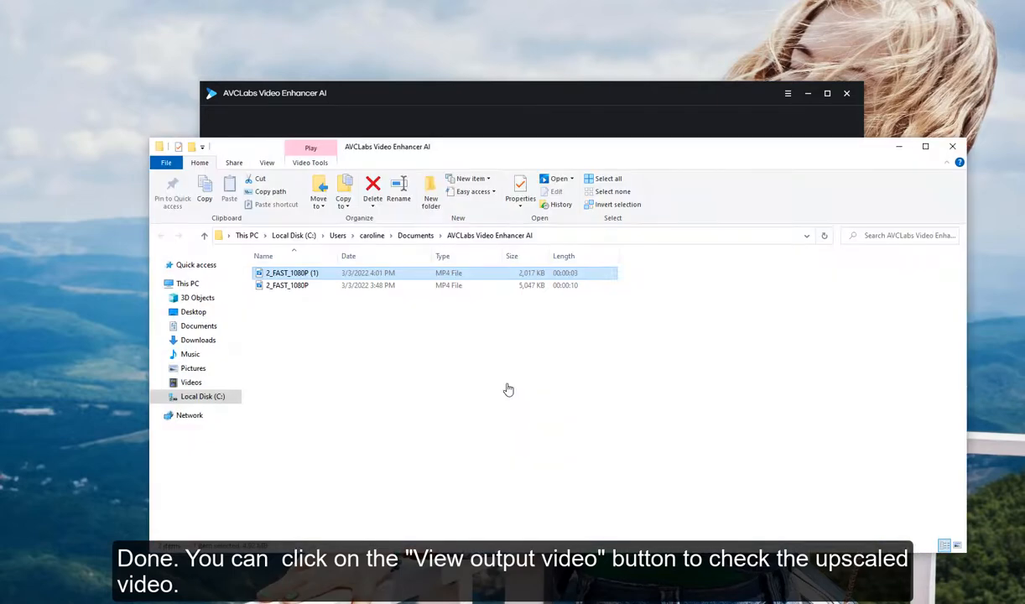
left_click(287, 286)
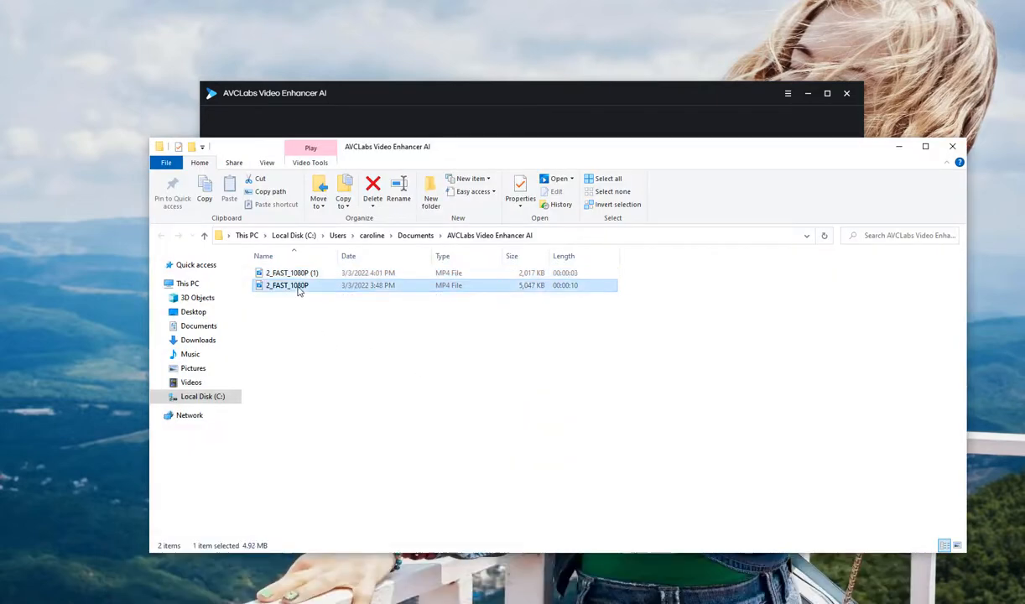